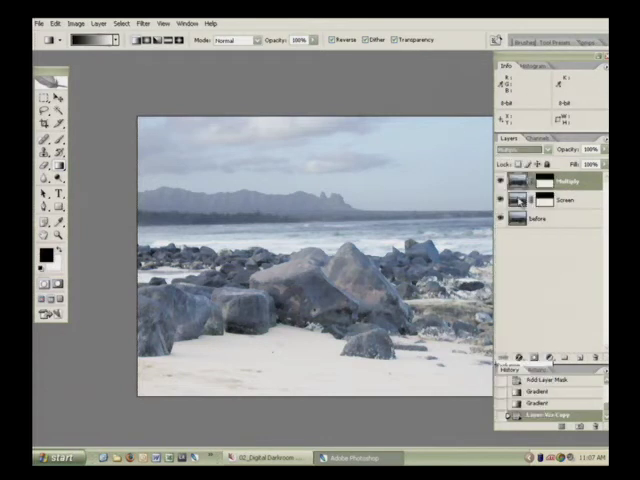
Select the Screen layer to set it to Screen mode and invert its mask
{"action": "left_click", "coordinate": [502, 202]}
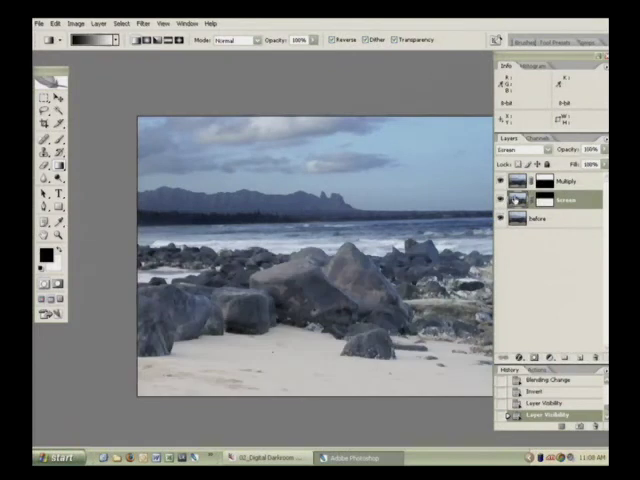